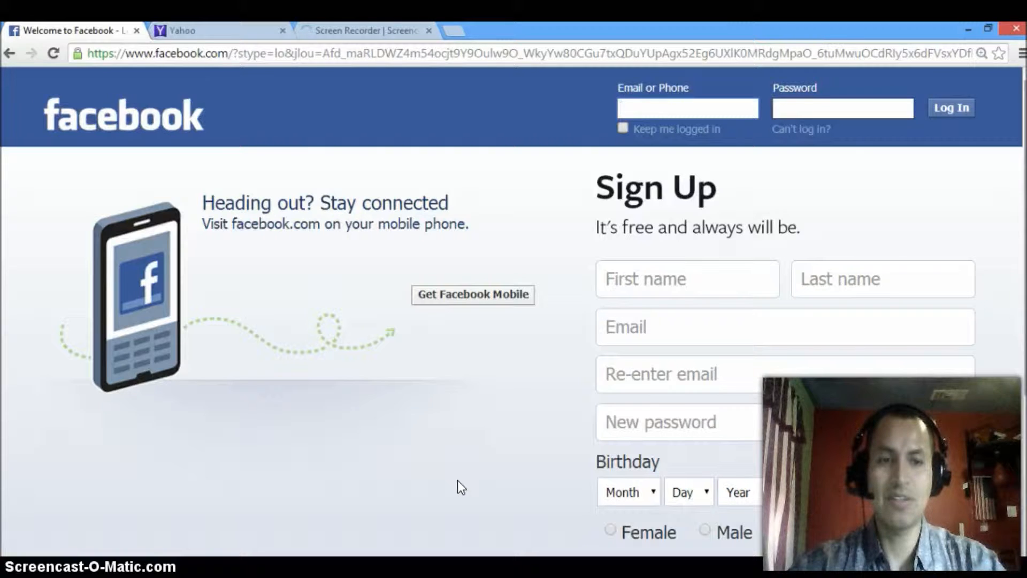
# Log in to Facebook with the saved Yahoo email address and its password.
pyautogui.click(687, 108)
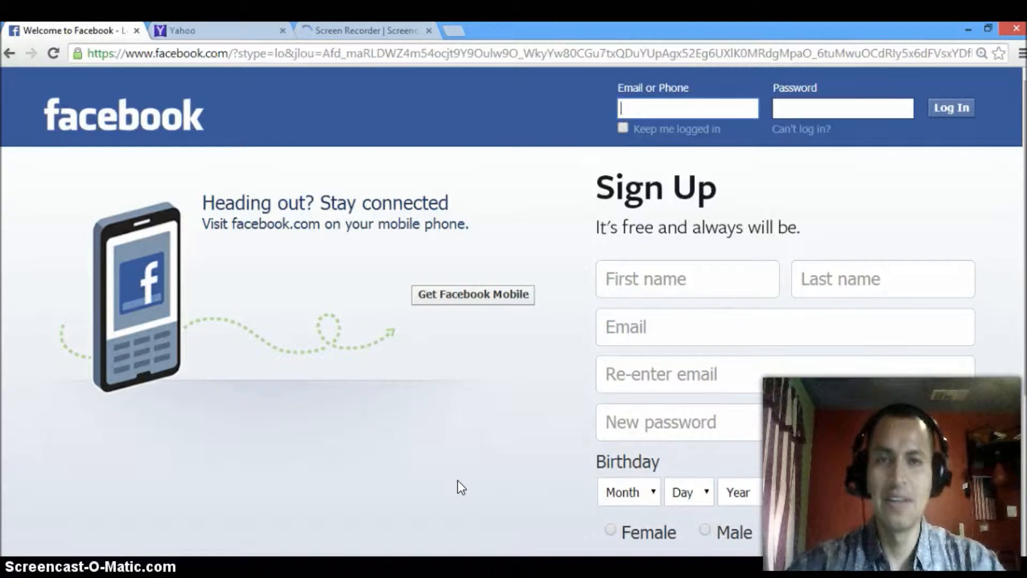
pyautogui.moveTo(583, 151)
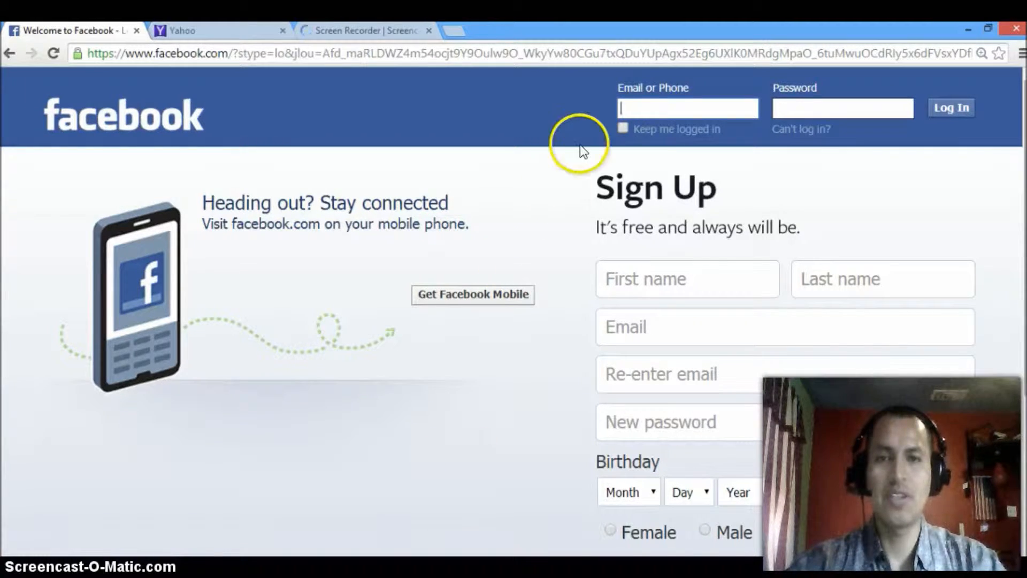
pyautogui.click(686, 108)
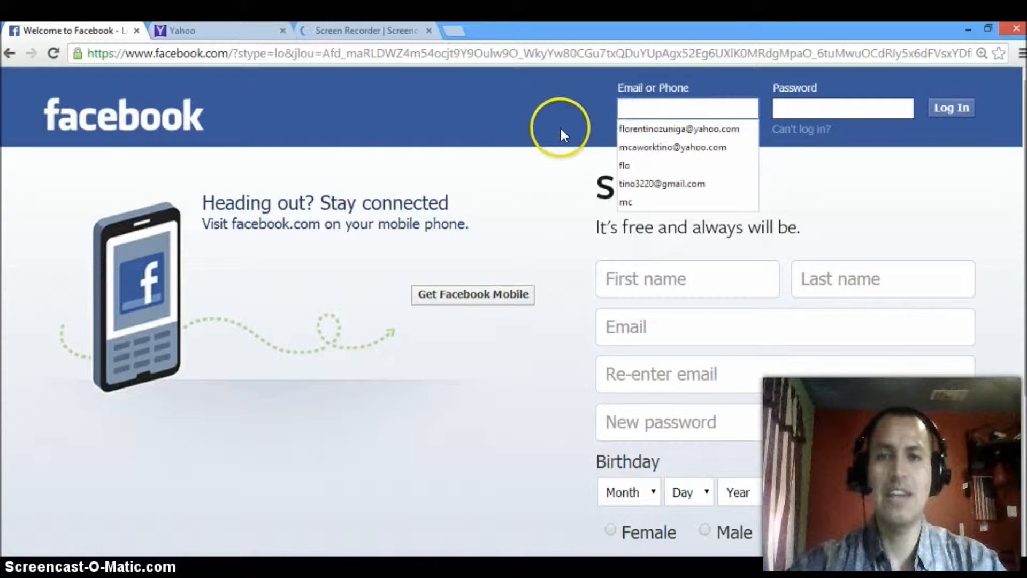
pyautogui.moveTo(606, 132)
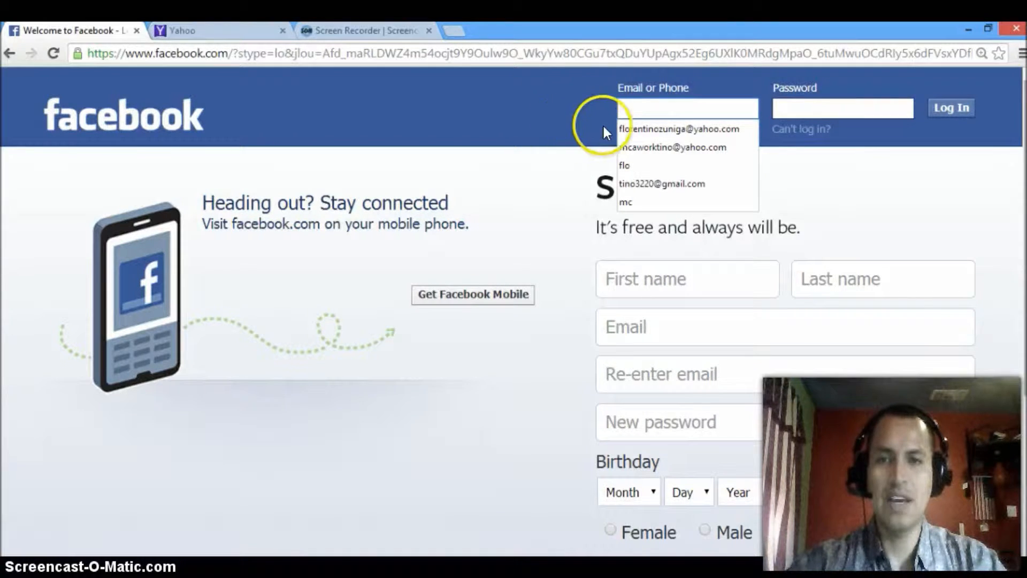
pyautogui.click(679, 128)
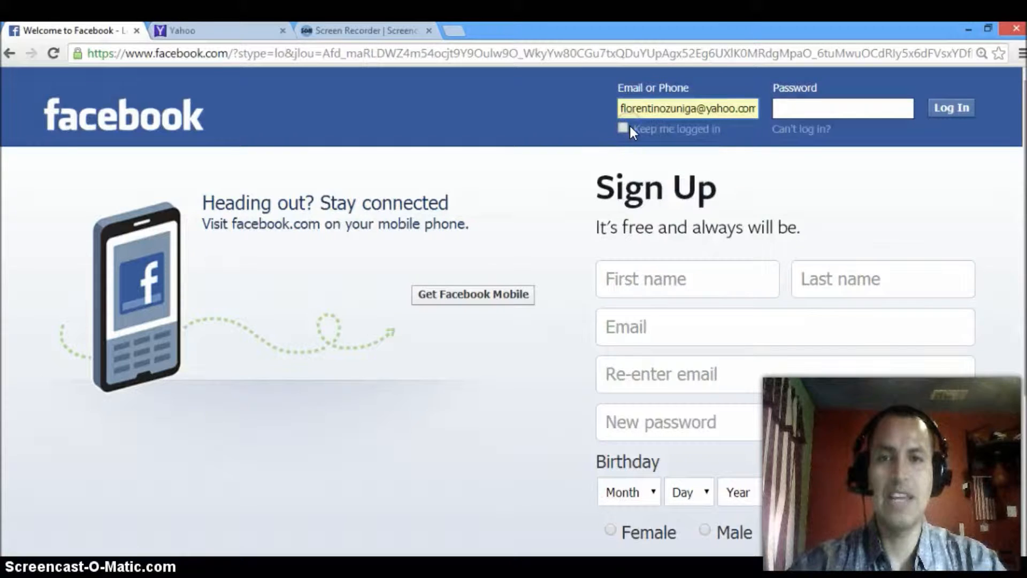
pyautogui.click(843, 108)
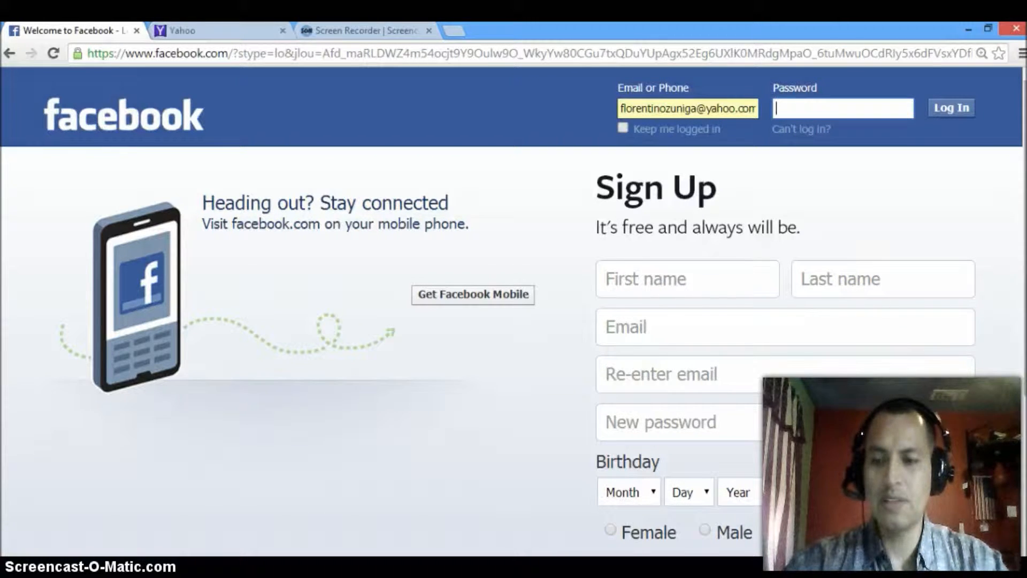
pyautogui.moveTo(794, 259)
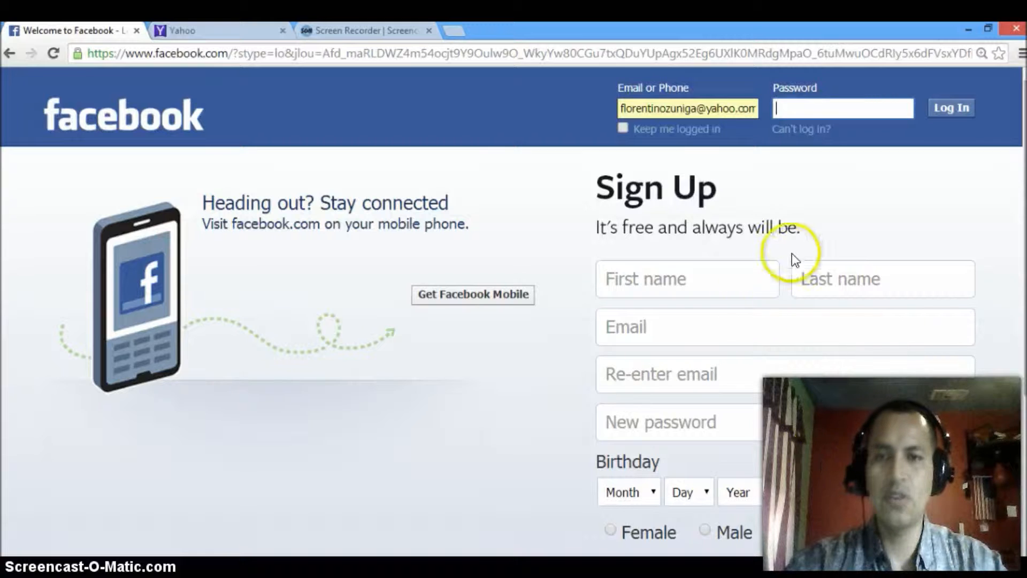
pyautogui.moveTo(828, 183)
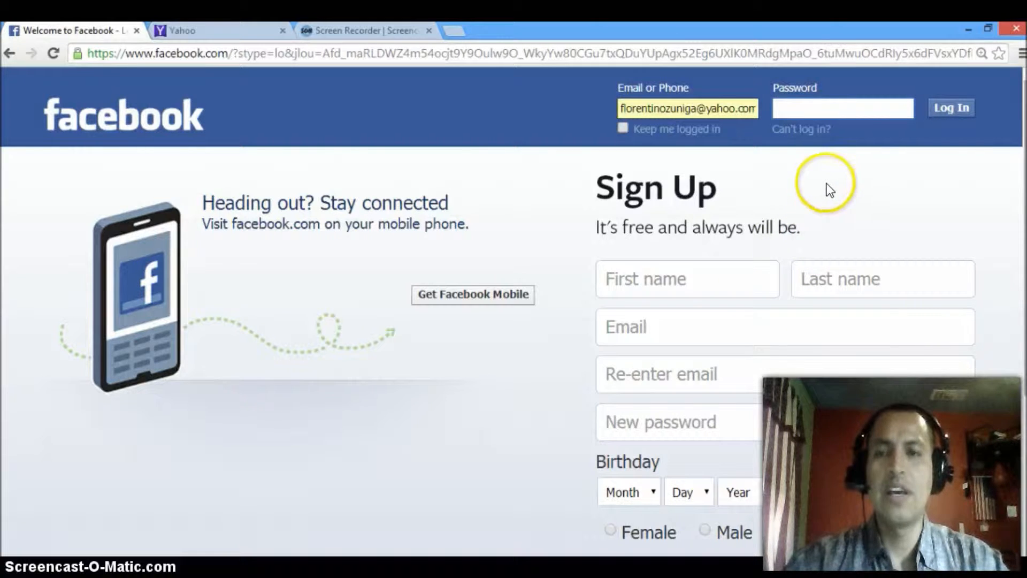
pyautogui.moveTo(846, 174)
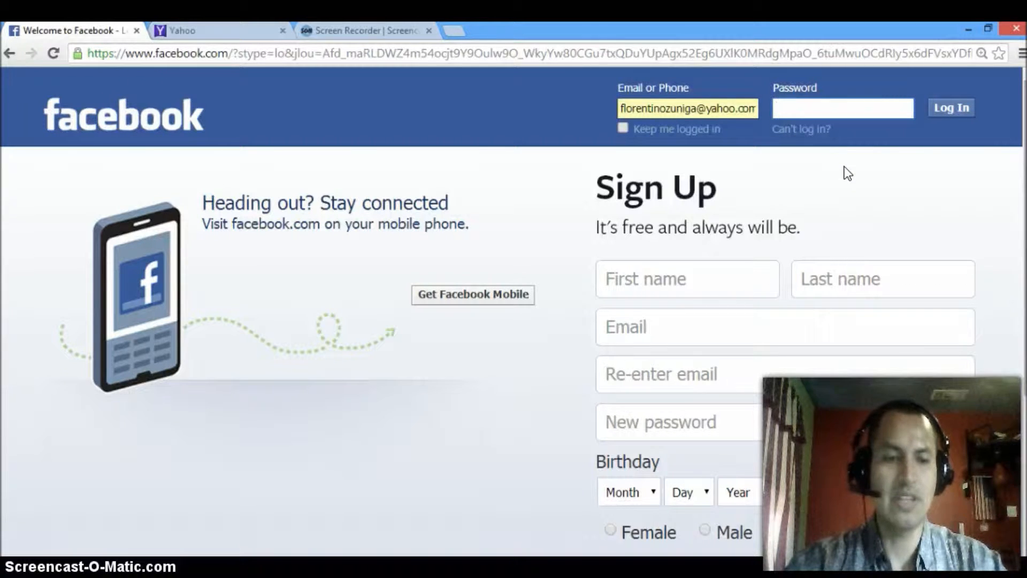
pyautogui.click(842, 108)
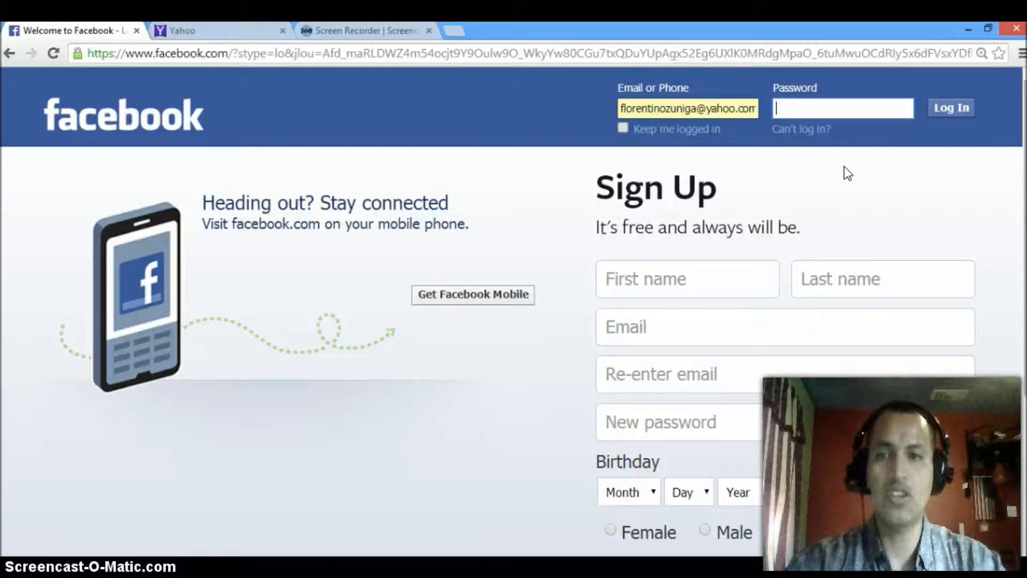
pyautogui.moveTo(776, 163)
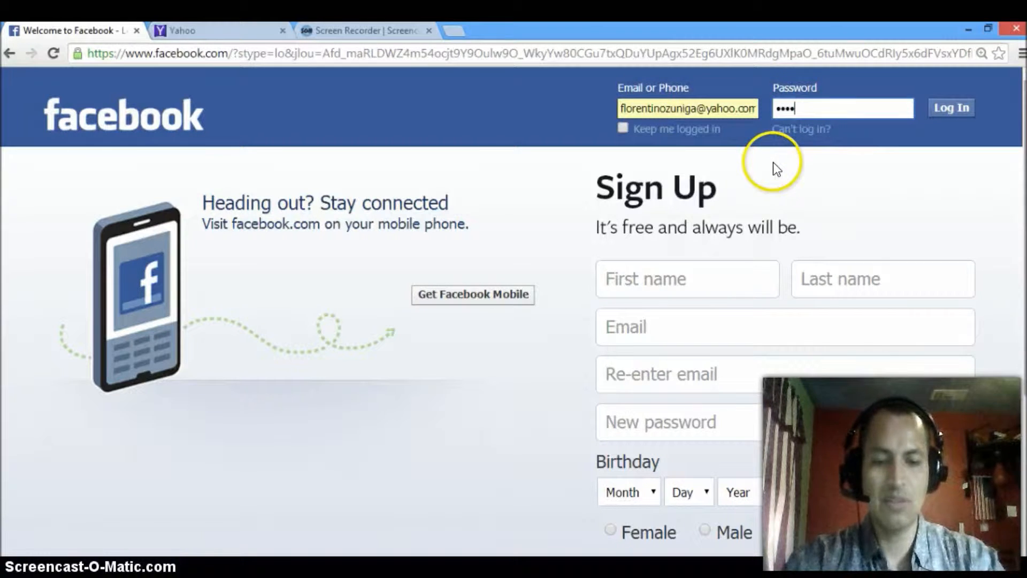
pyautogui.write('password')
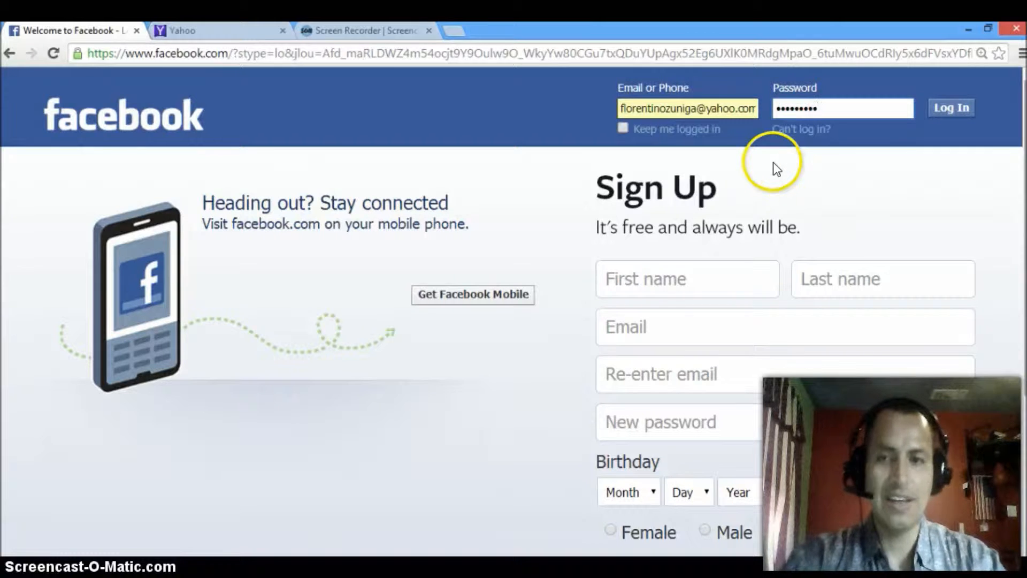
pyautogui.click(950, 108)
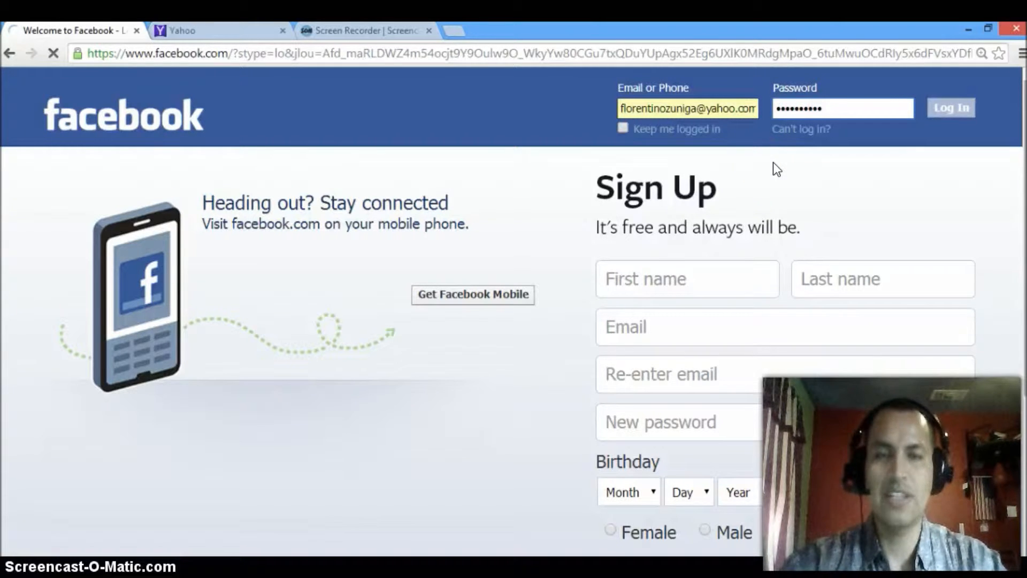
# Open the account's own profile timeline from the Facebook news feed.
pyautogui.click(951, 108)
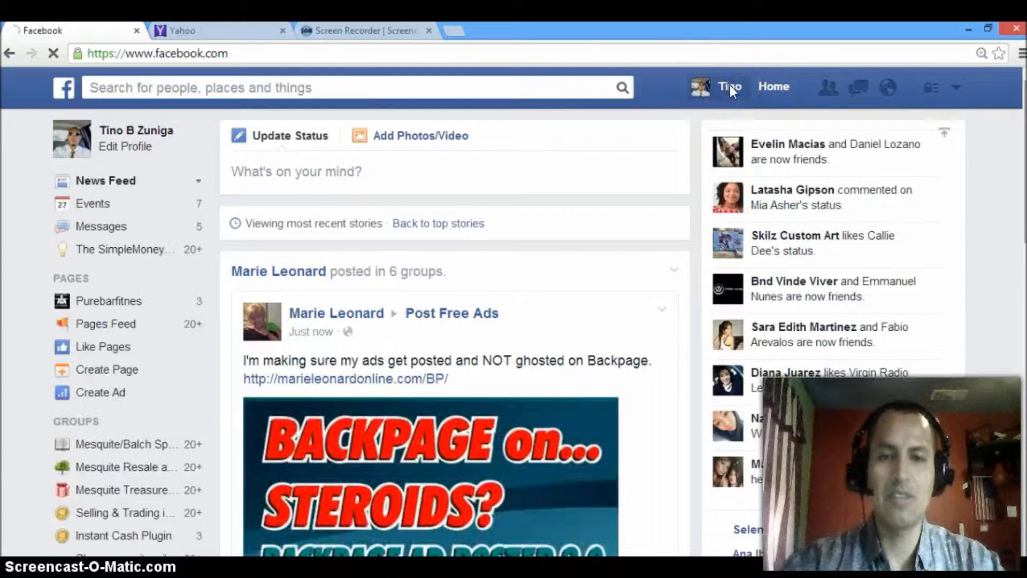
pyautogui.click(729, 87)
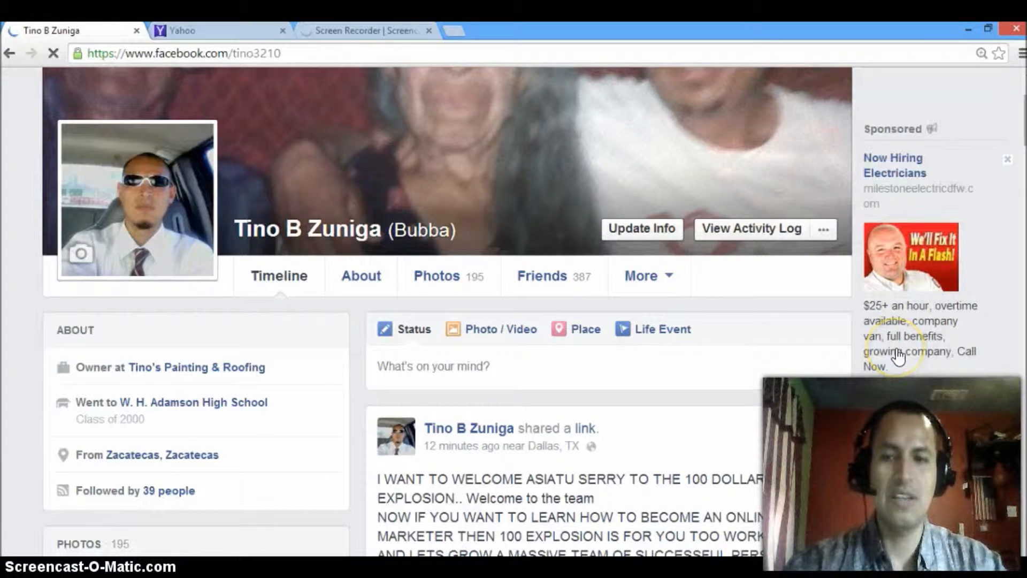
pyautogui.moveTo(860, 394)
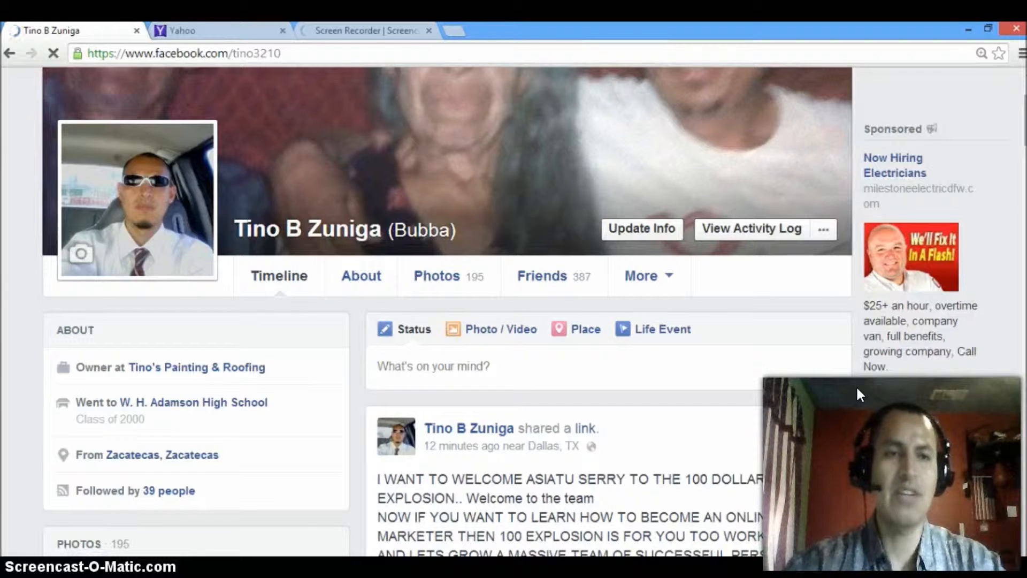
pyautogui.moveTo(458, 256)
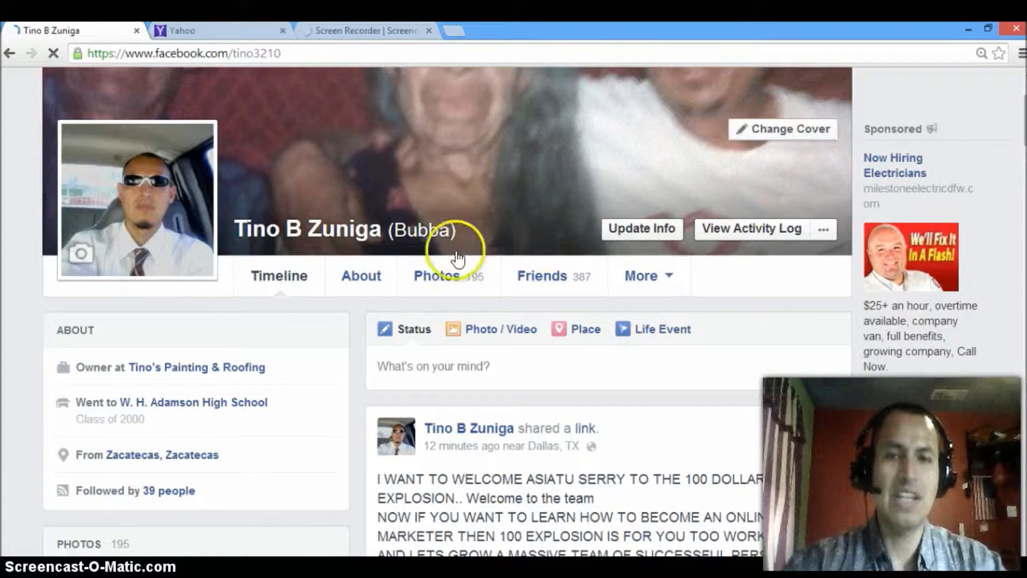
pyautogui.moveTo(219, 196)
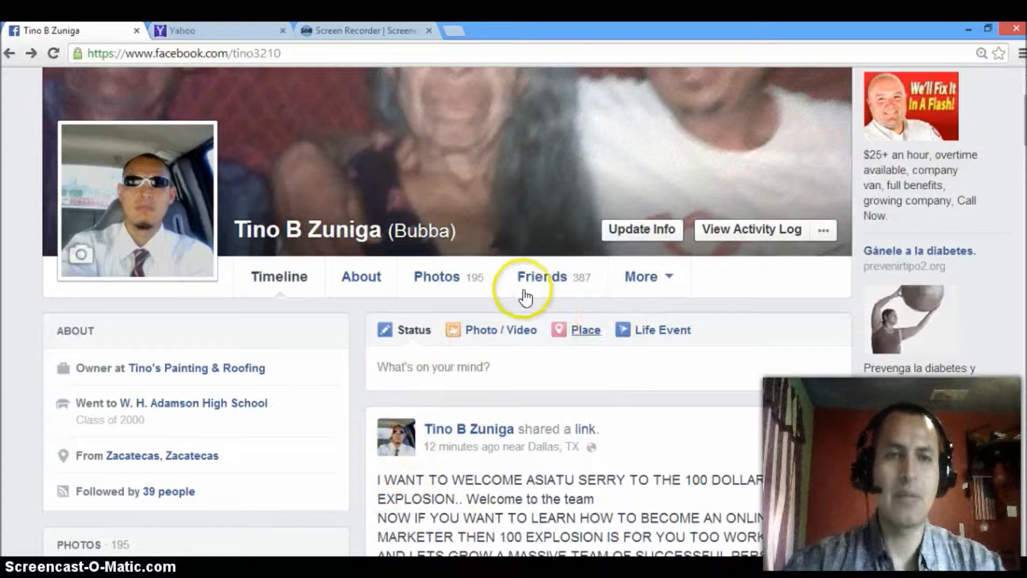
pyautogui.moveTo(263, 41)
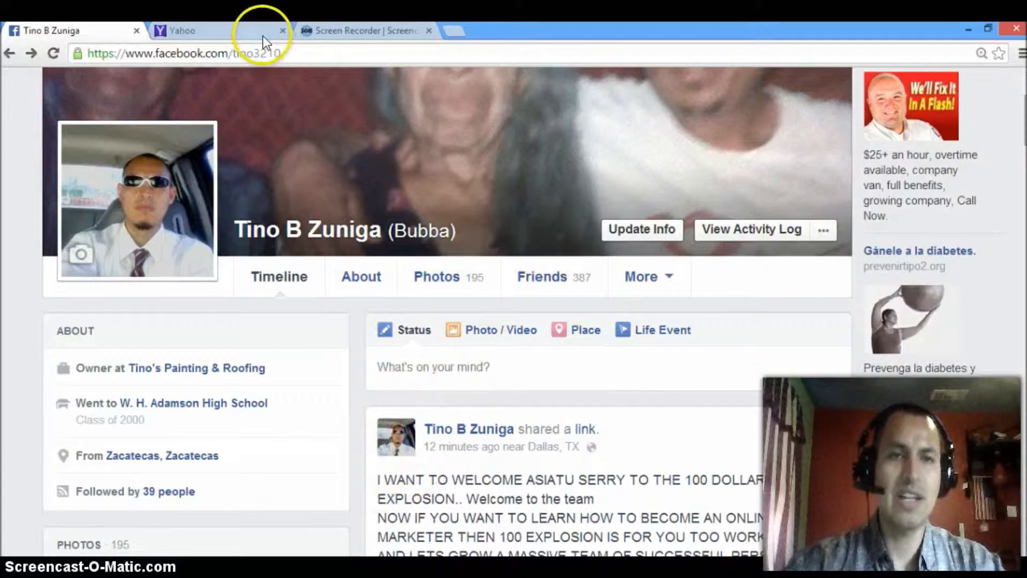
# Preview recent mail from the Yahoo home page and open Yahoo Mail.
pyautogui.click(190, 30)
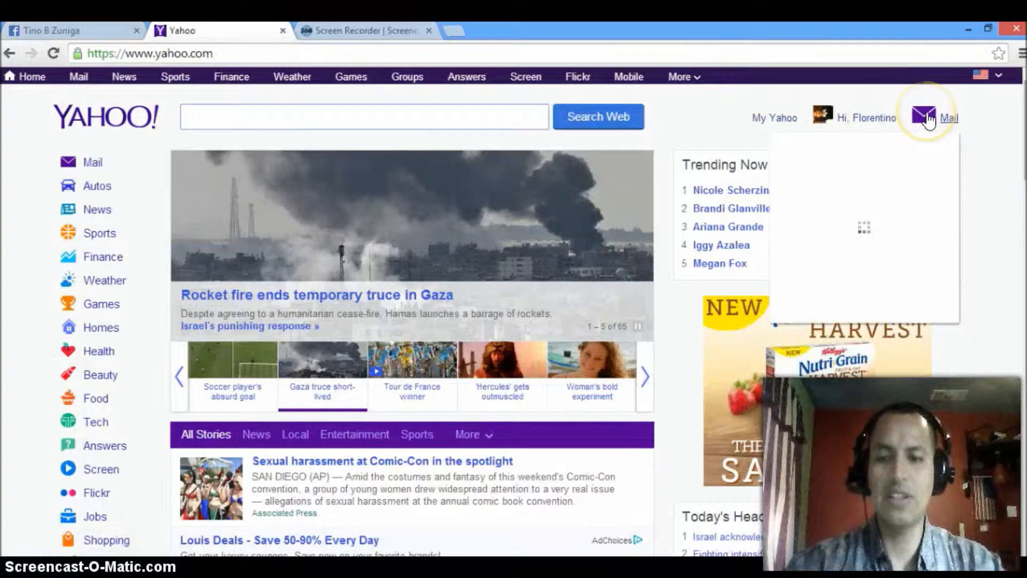
pyautogui.click(926, 116)
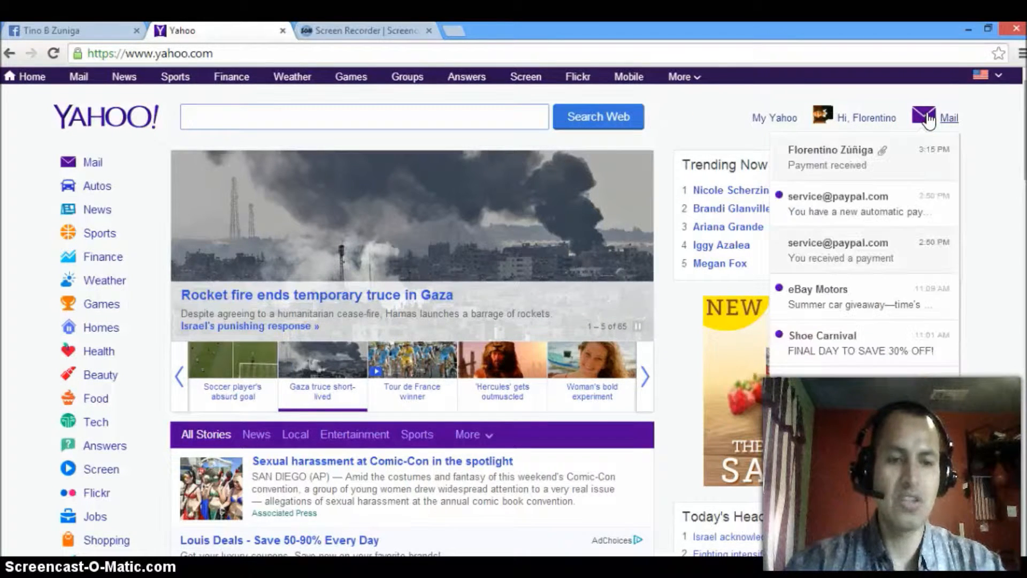
pyautogui.click(948, 118)
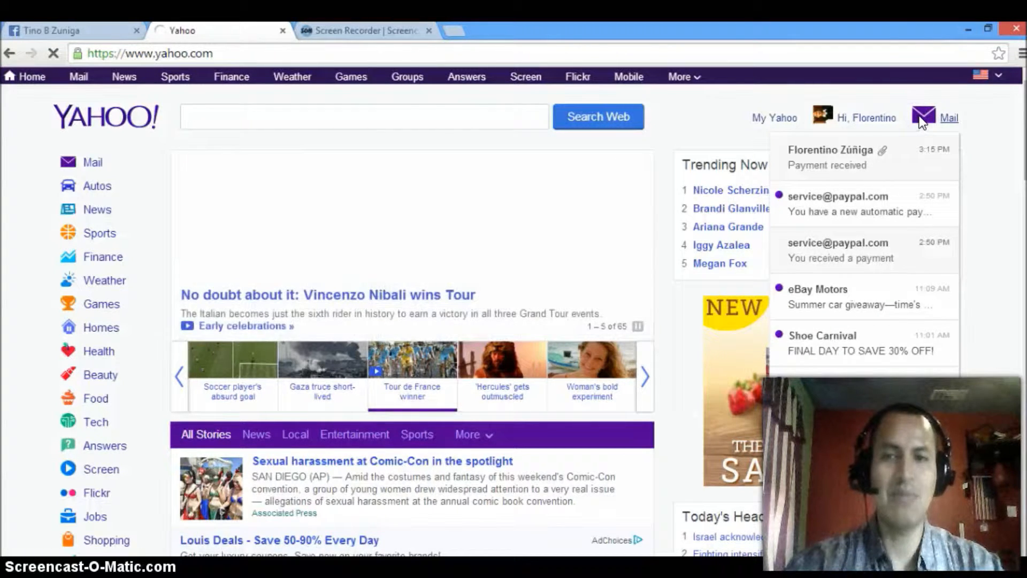
pyautogui.click(934, 118)
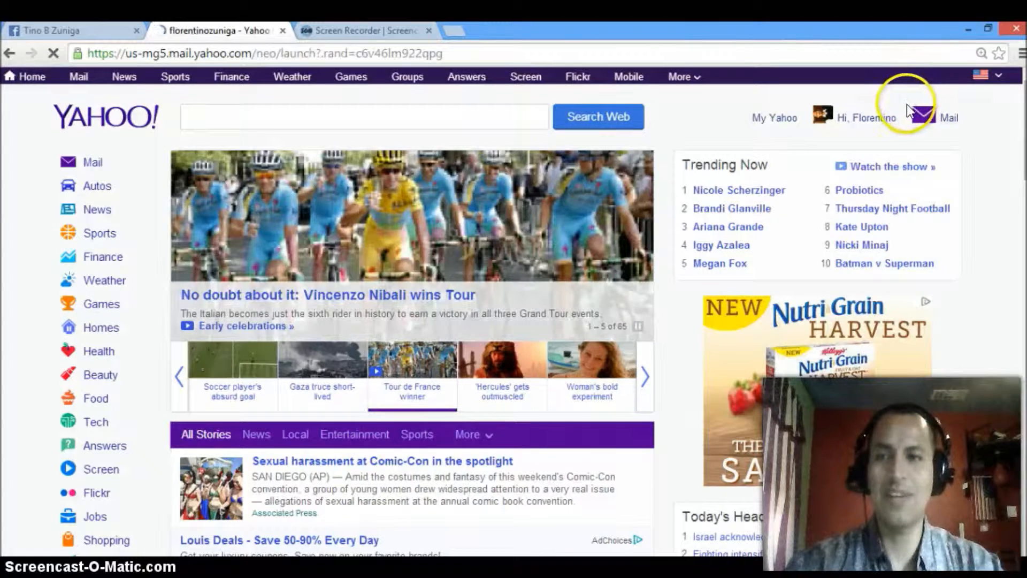
# Read the PayPal 'You received a payment' email's $100.00 USD subscription details.
pyautogui.click(917, 118)
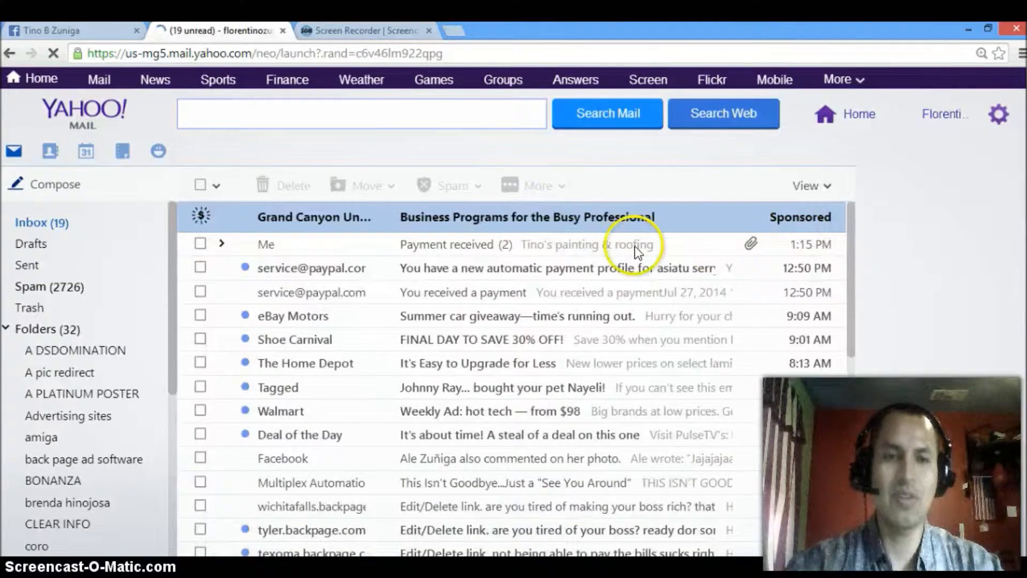
pyautogui.scroll(-3)
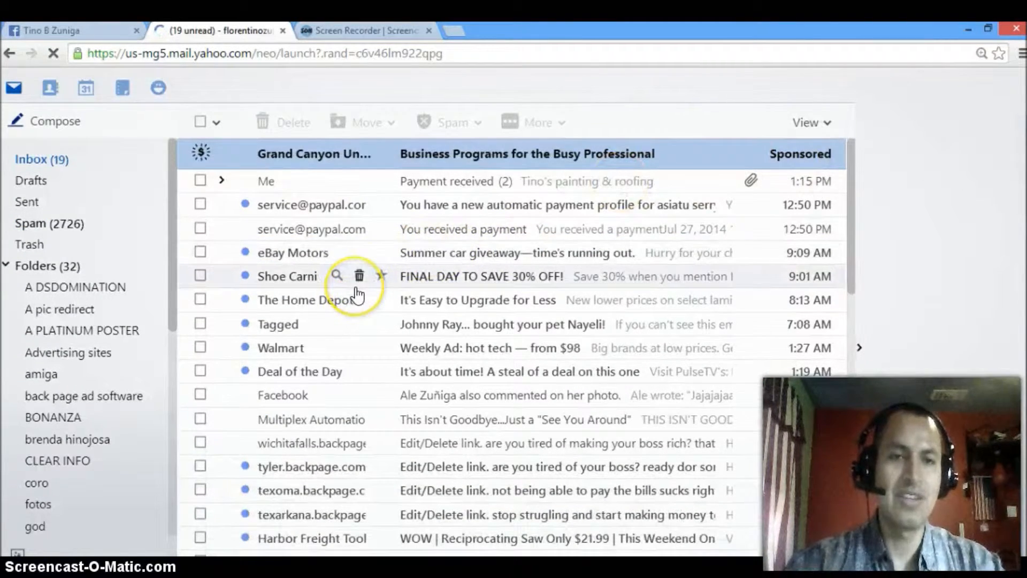
pyautogui.moveTo(443, 229)
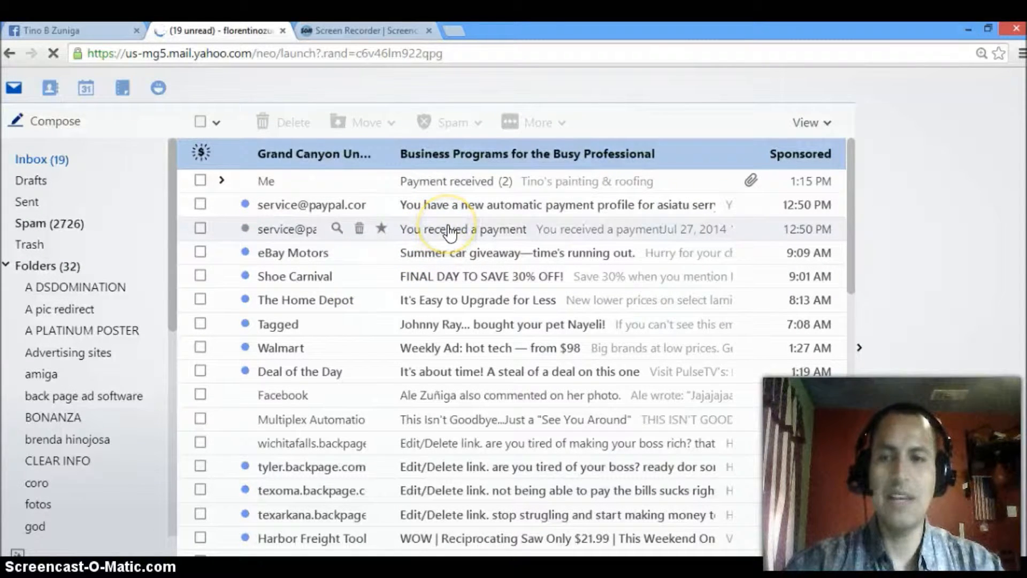
pyautogui.click(464, 228)
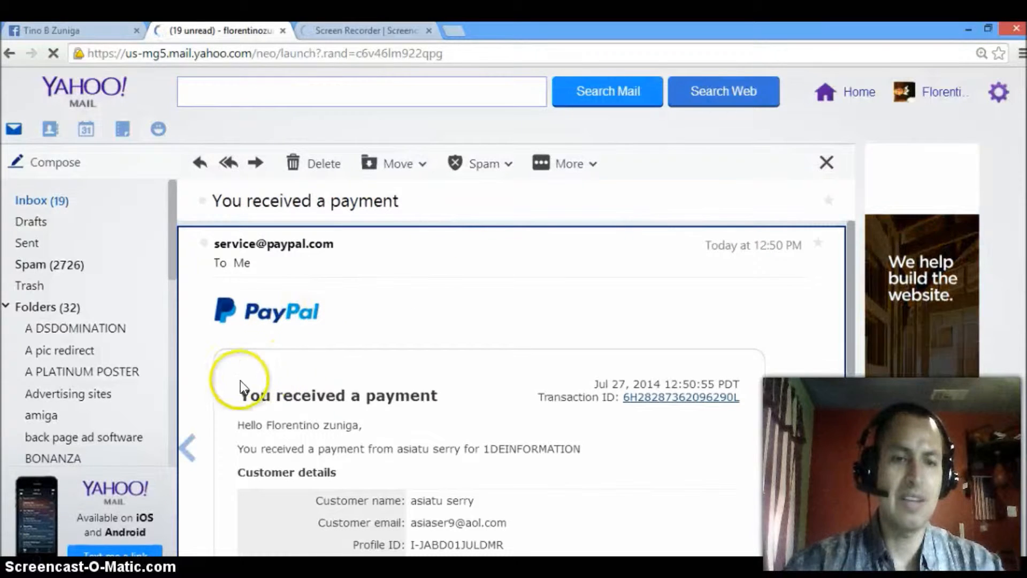
pyautogui.moveTo(366, 431)
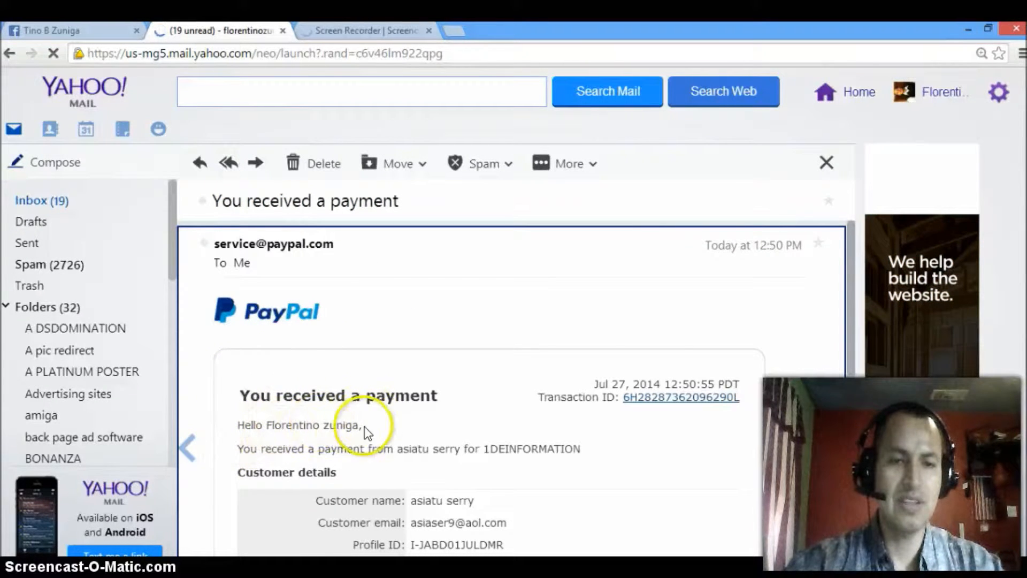
pyautogui.moveTo(424, 416)
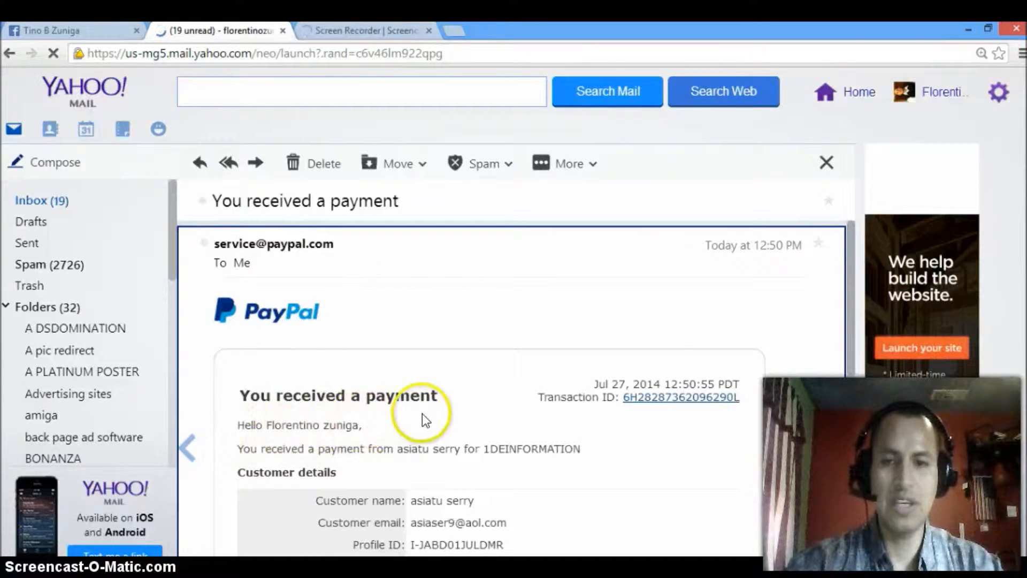
pyautogui.scroll(-3)
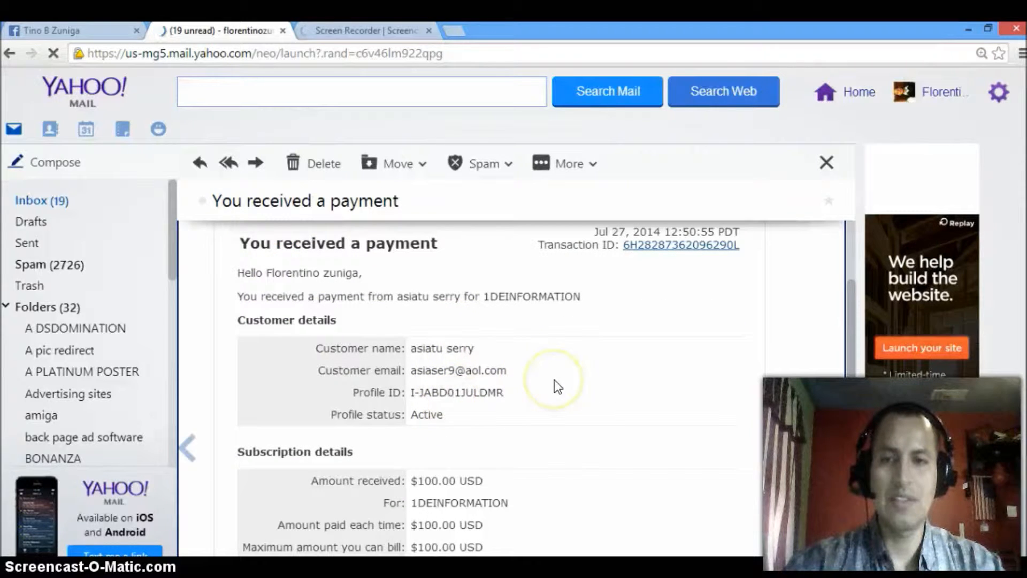
pyautogui.scroll(3)
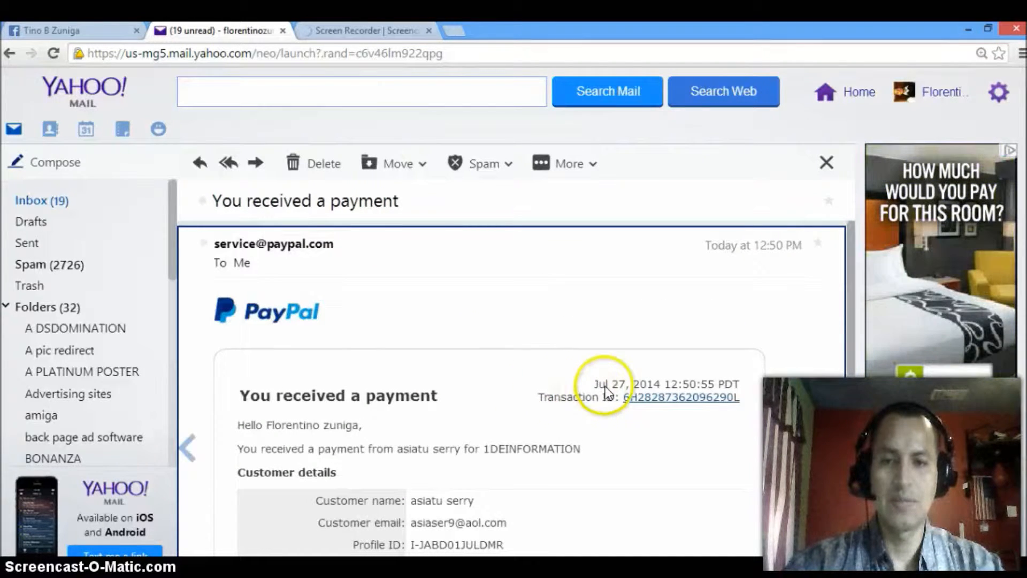
pyautogui.moveTo(648, 393)
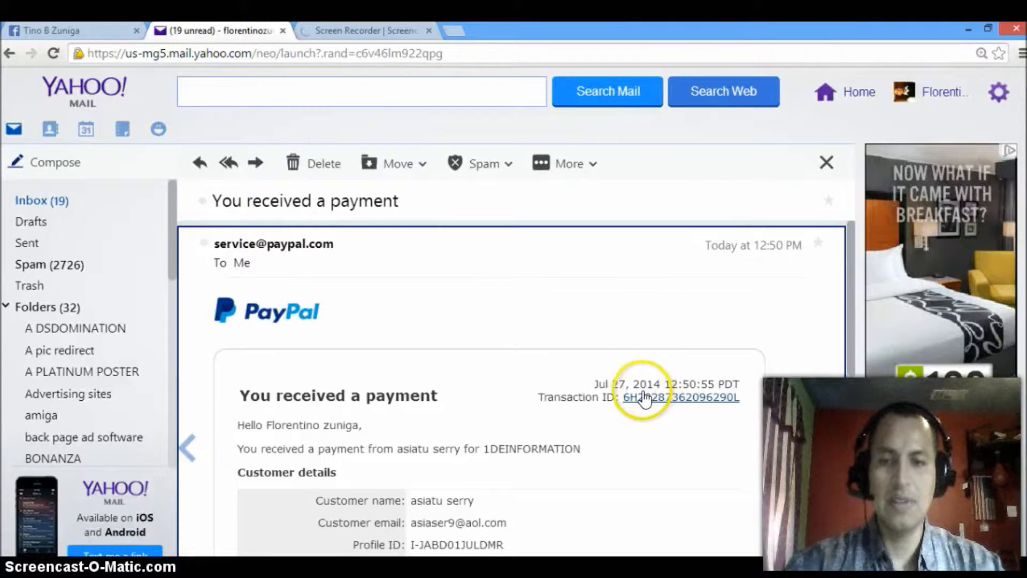
pyautogui.scroll(-3)
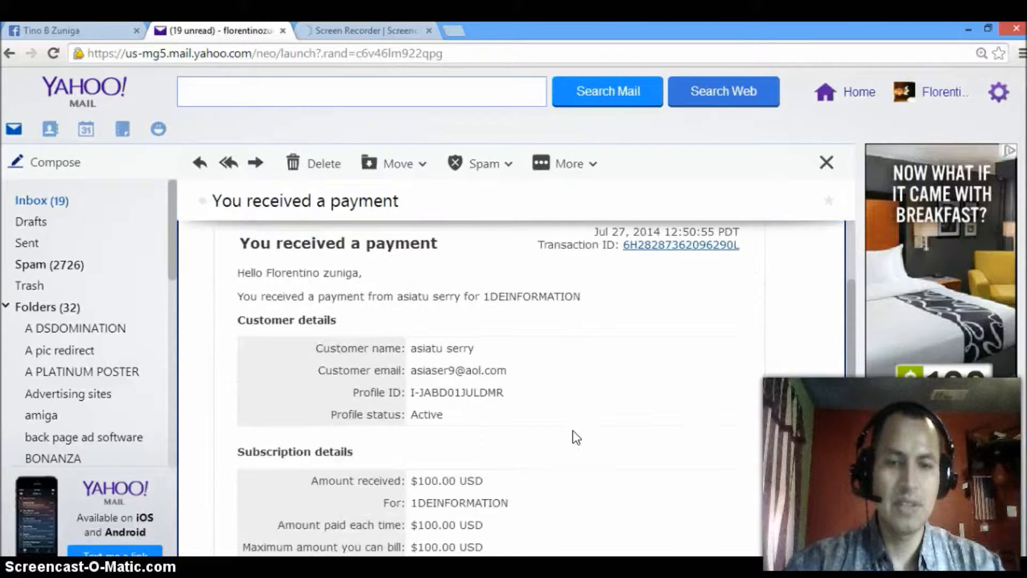
pyautogui.scroll(-3)
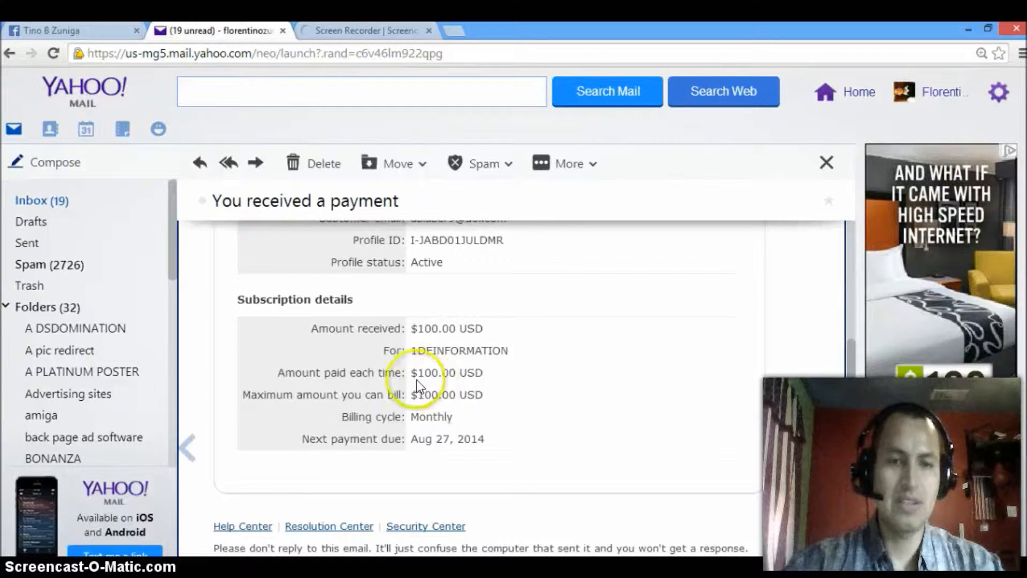
pyautogui.moveTo(459, 338)
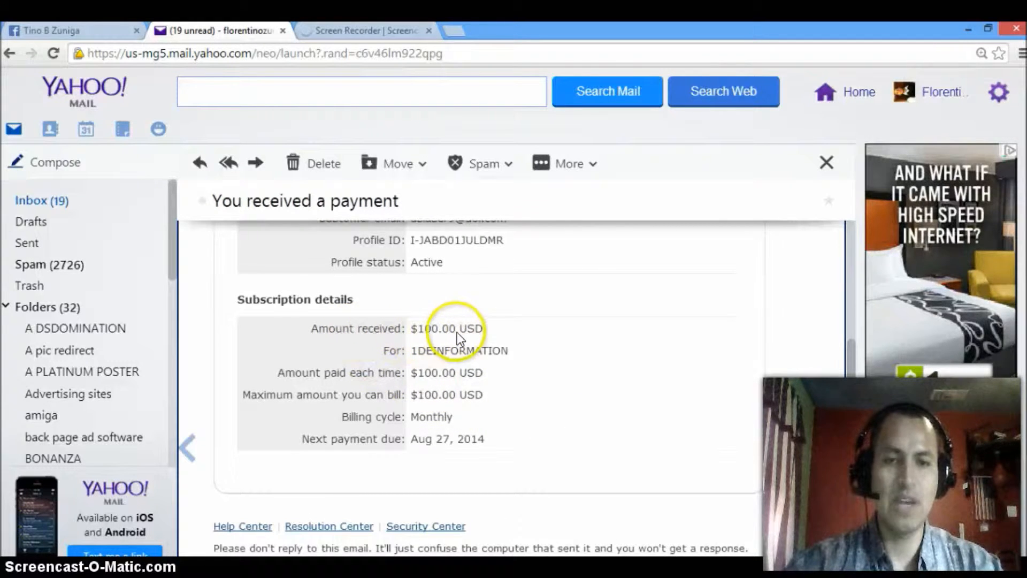
pyautogui.moveTo(465, 436)
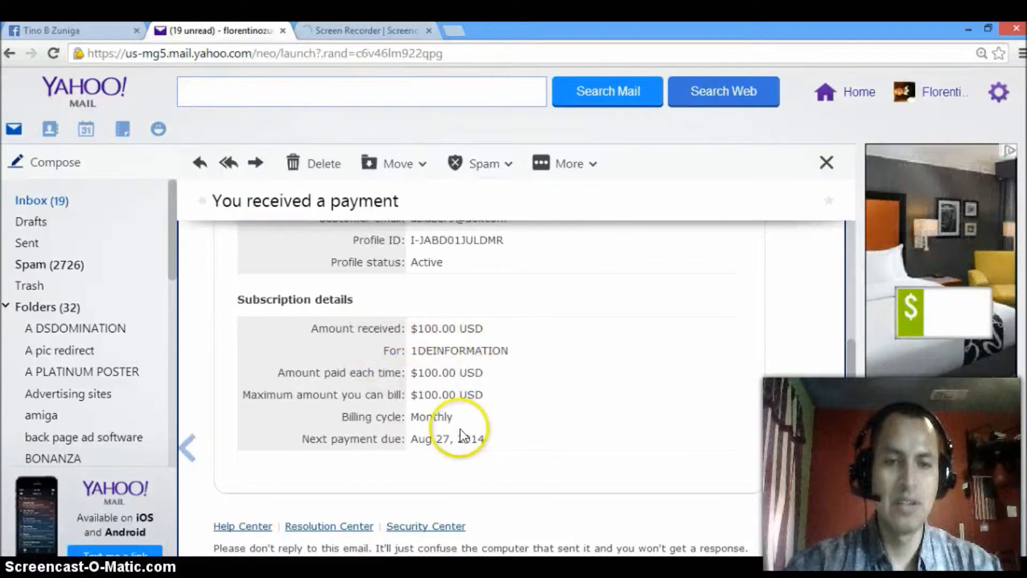
pyautogui.moveTo(372, 423)
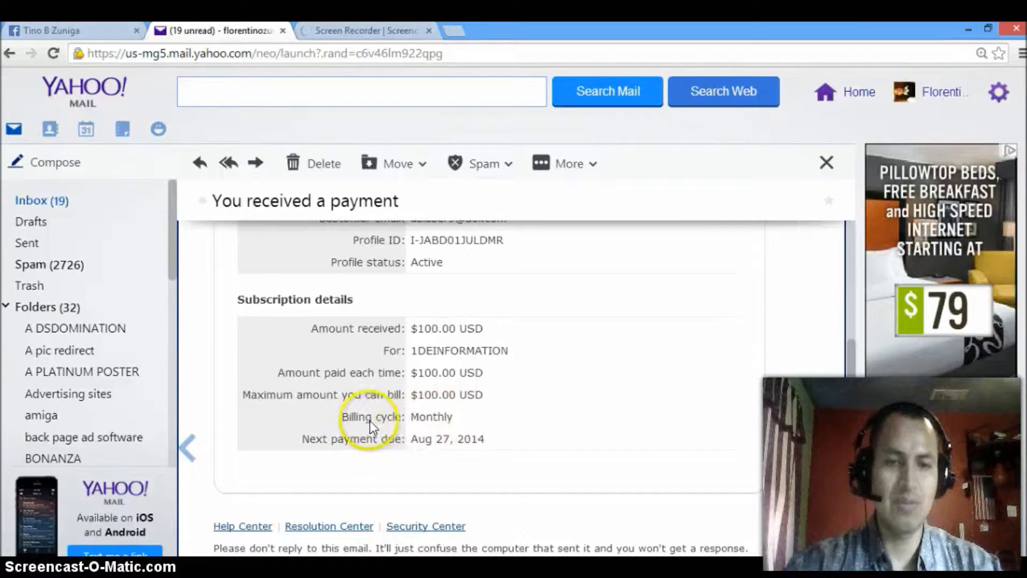
pyautogui.moveTo(488, 420)
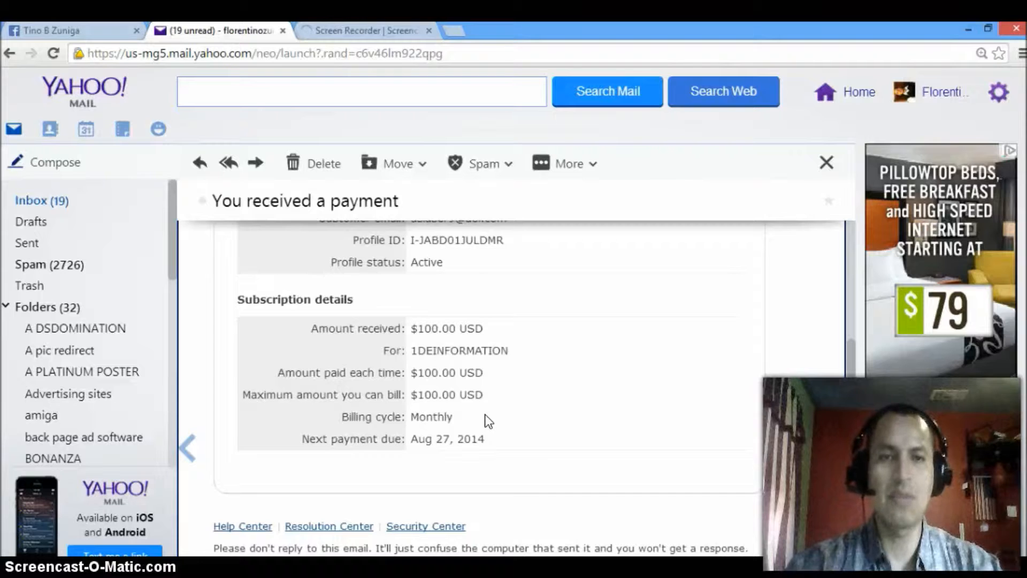
pyautogui.scroll(3)
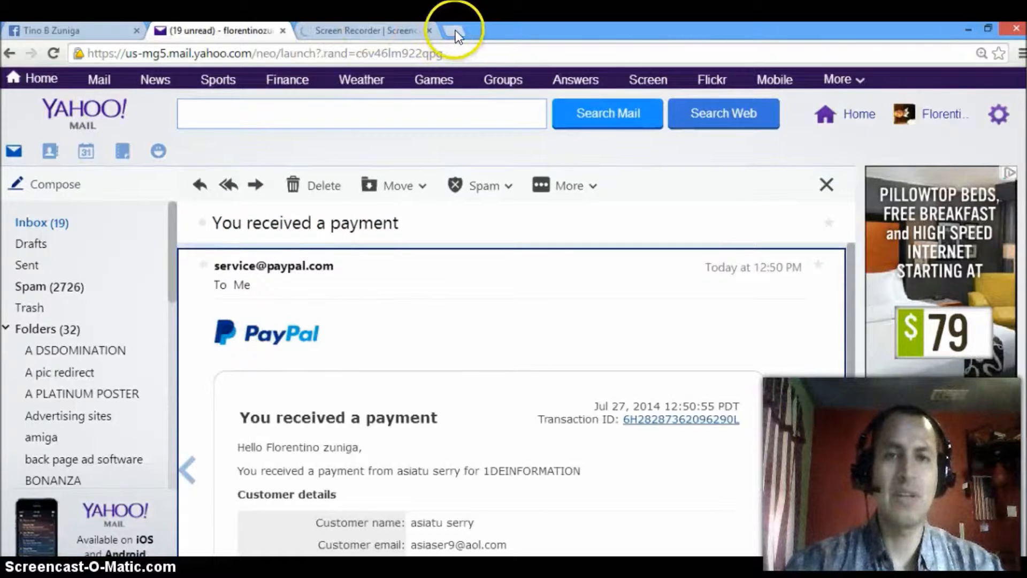
# Load the Gmail inbox in a new tab via the Google start page.
pyautogui.click(458, 30)
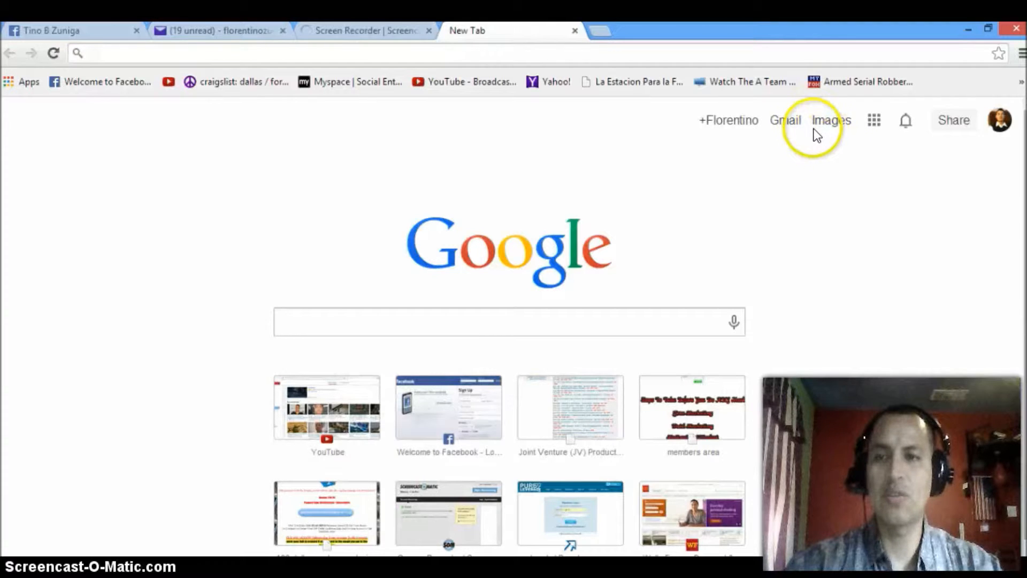
pyautogui.click(785, 120)
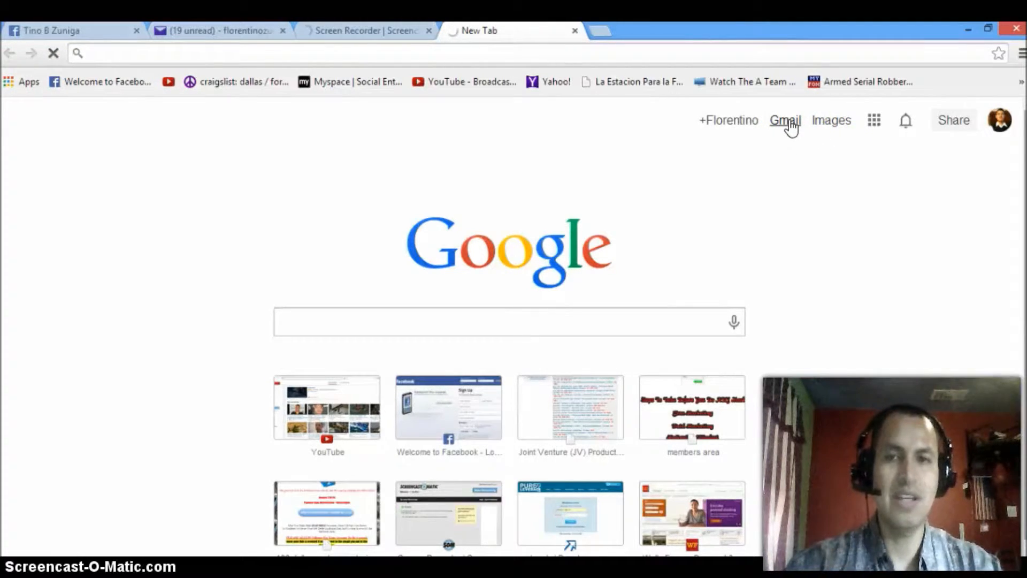
pyautogui.click(784, 120)
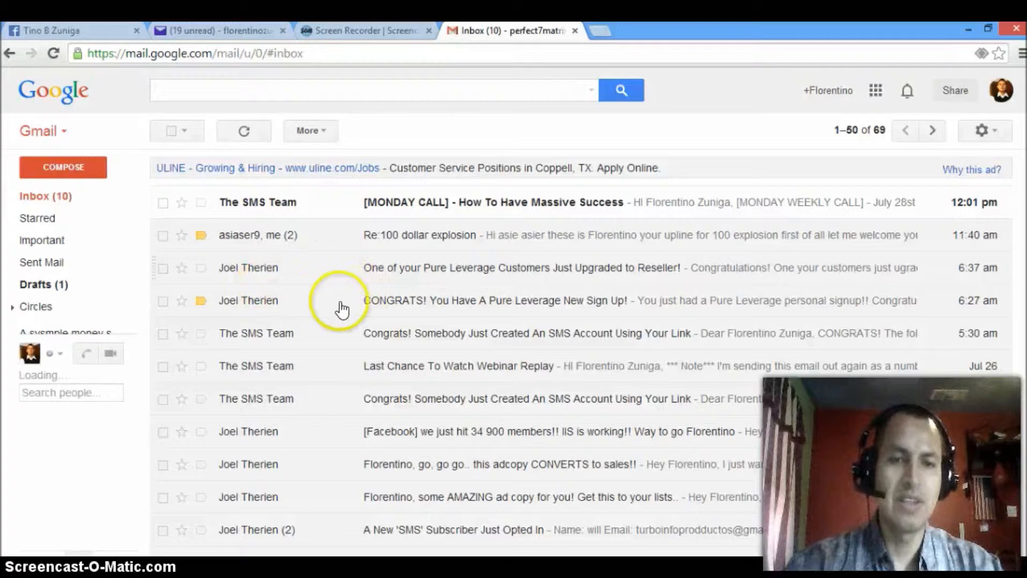
pyautogui.moveTo(401, 306)
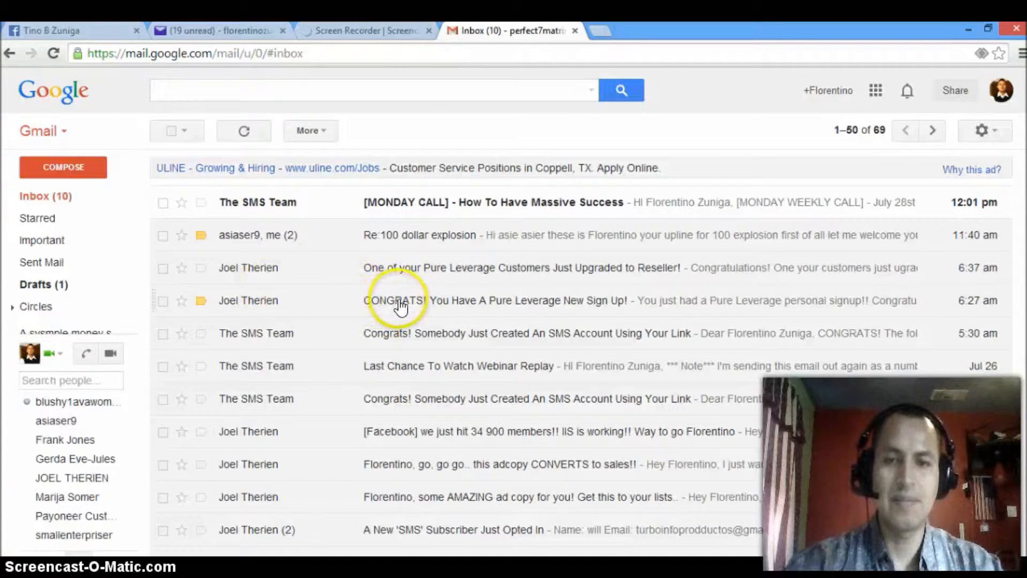
pyautogui.moveTo(421, 307)
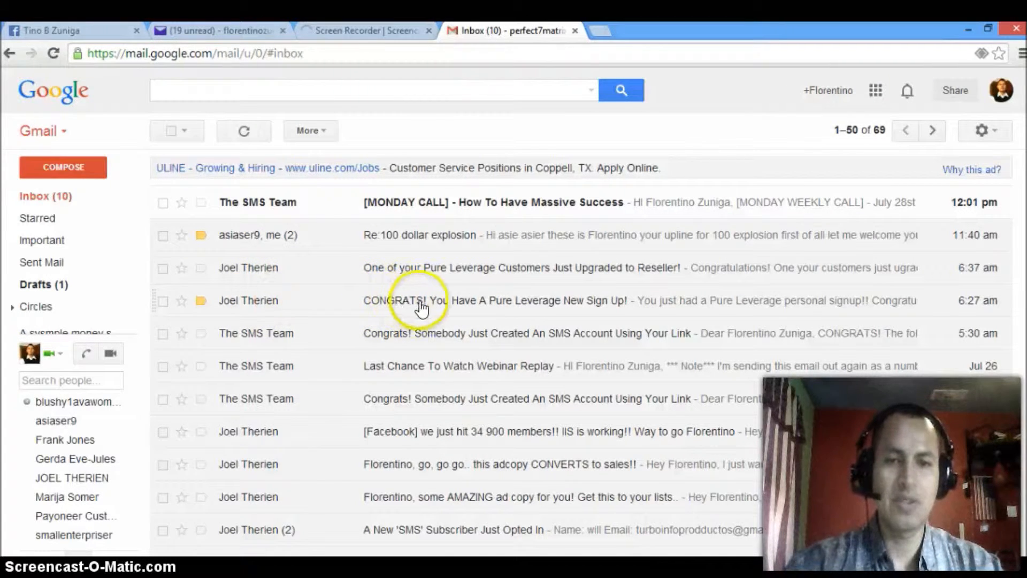
# View the 'CONGRATS! You Have A Pure Leverage New Sign Up!' message.
pyautogui.click(422, 300)
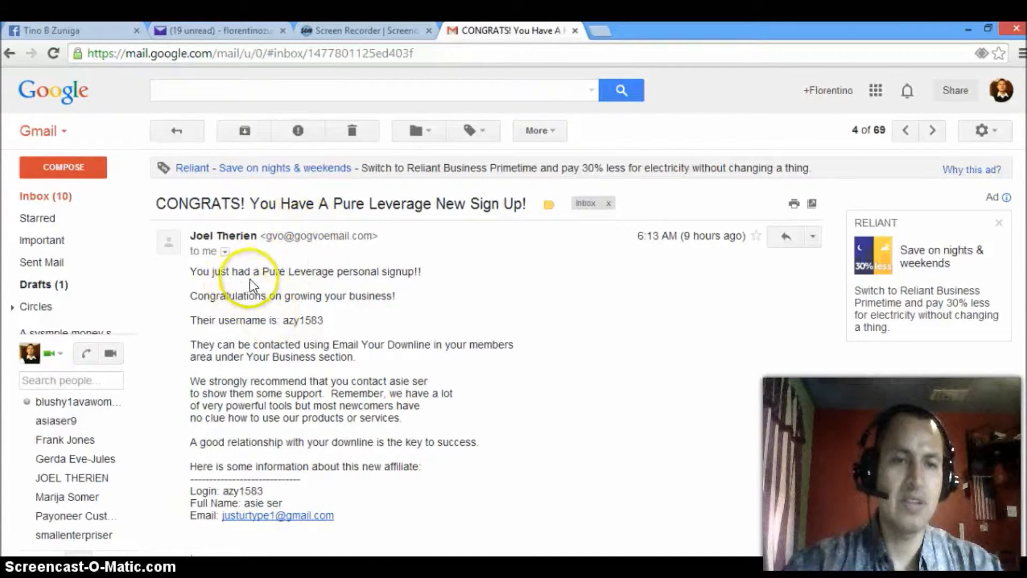
pyautogui.moveTo(364, 286)
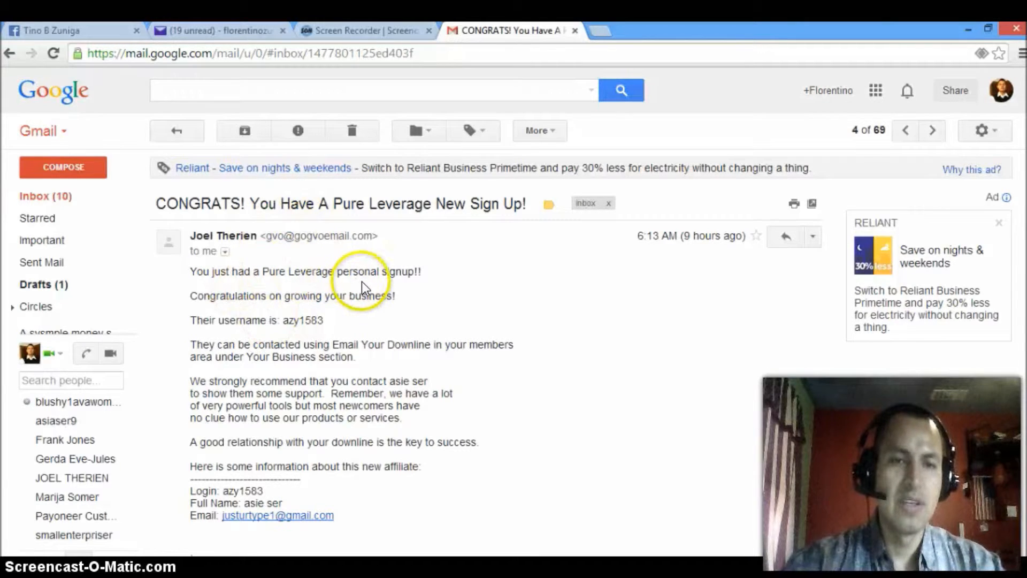
pyautogui.moveTo(354, 291)
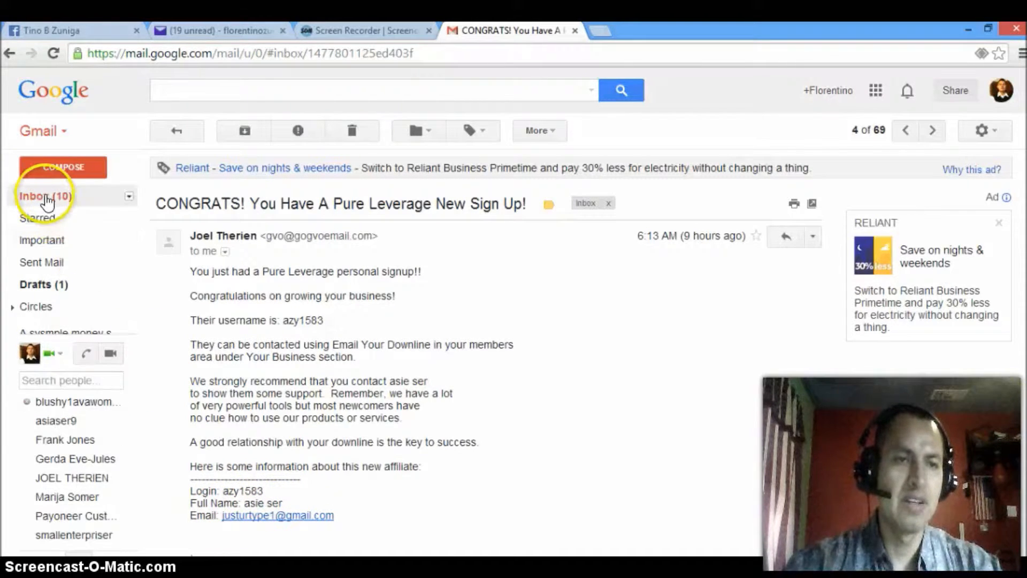
# Go back to the Gmail inbox list from the sign-up email.
pyautogui.click(45, 195)
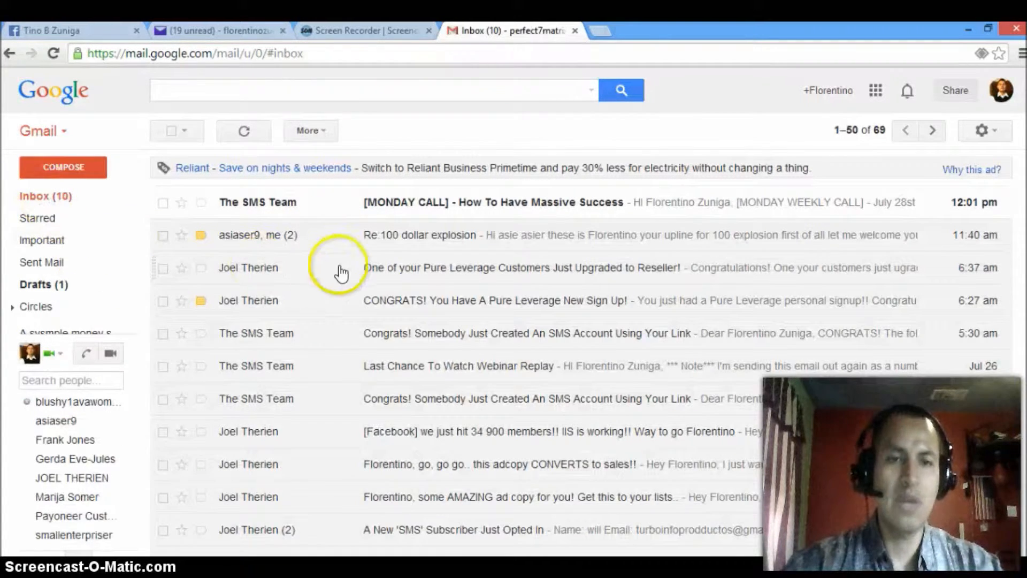
pyautogui.moveTo(478, 274)
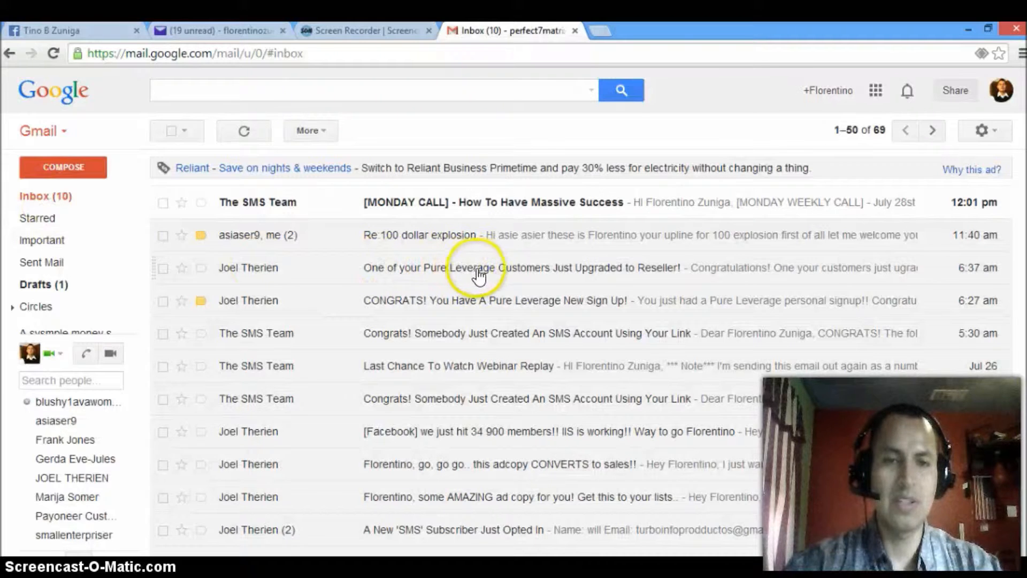
pyautogui.moveTo(488, 270)
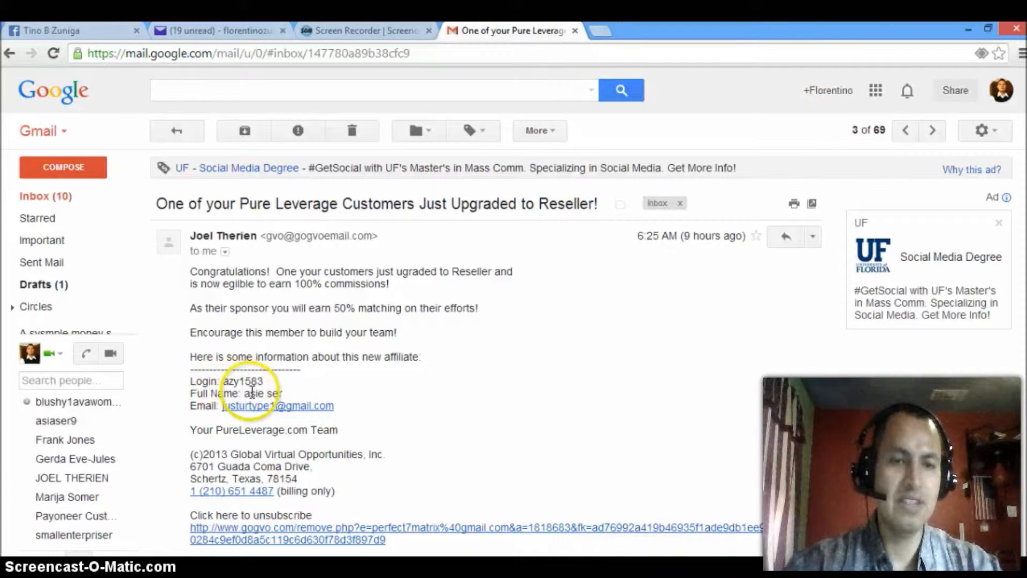
pyautogui.moveTo(265, 416)
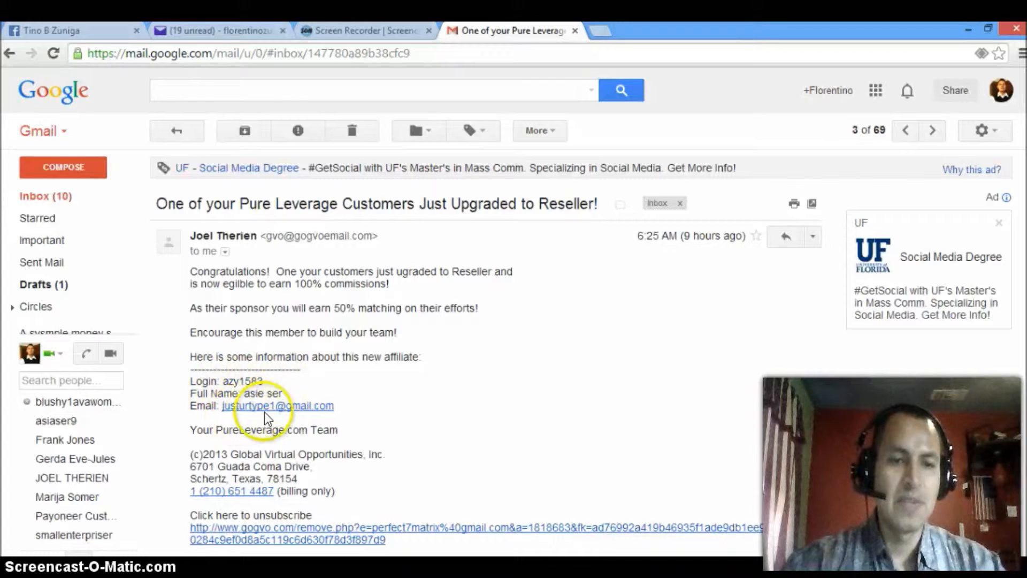
pyautogui.moveTo(356, 309)
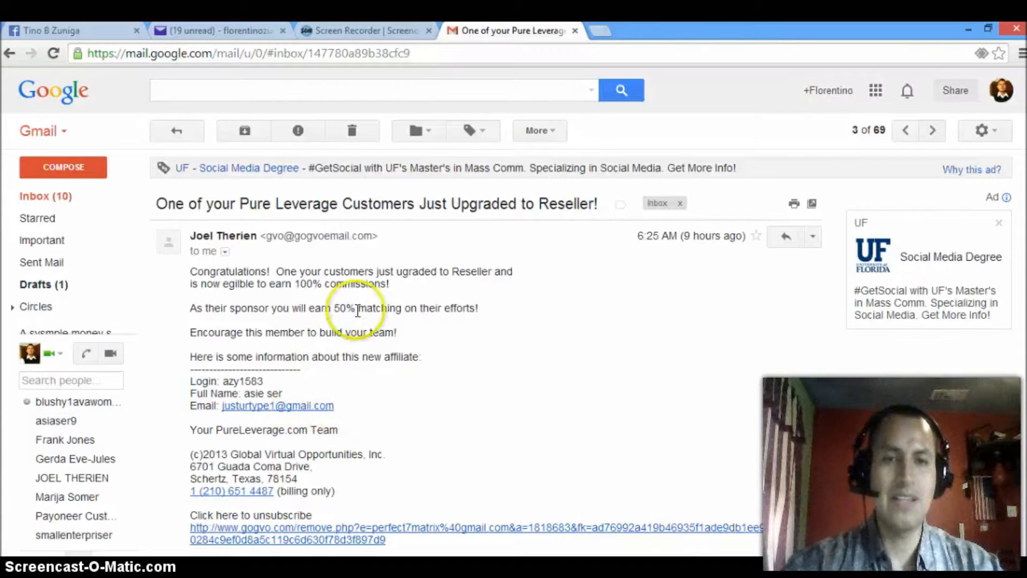
pyautogui.moveTo(450, 385)
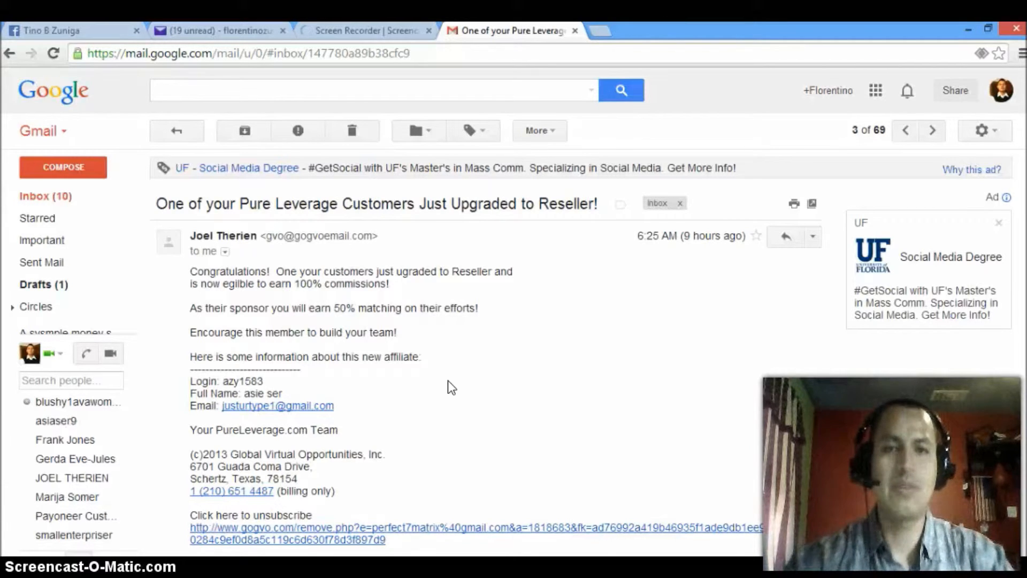
pyautogui.moveTo(446, 418)
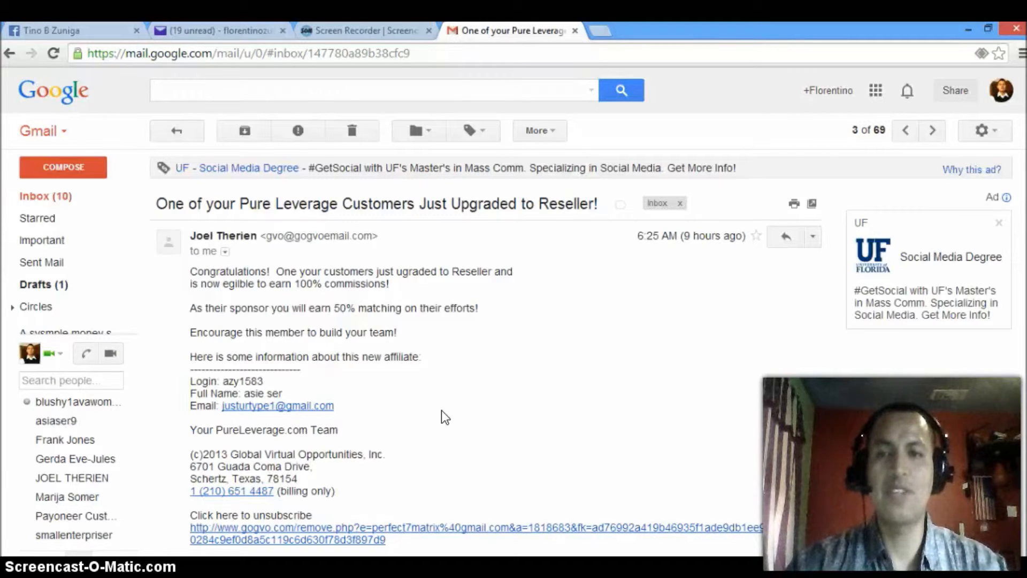
pyautogui.moveTo(458, 419)
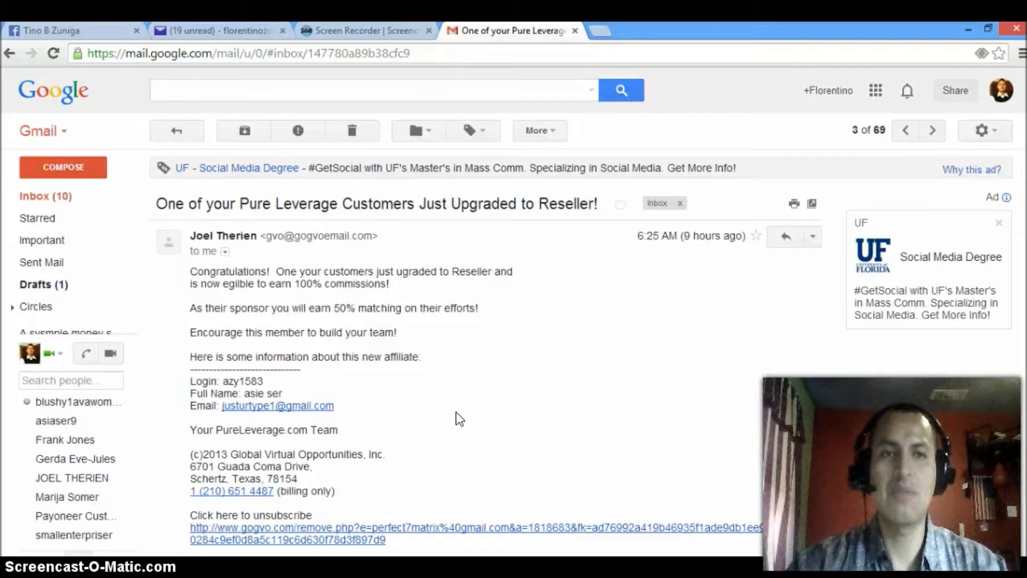
pyautogui.moveTo(467, 424)
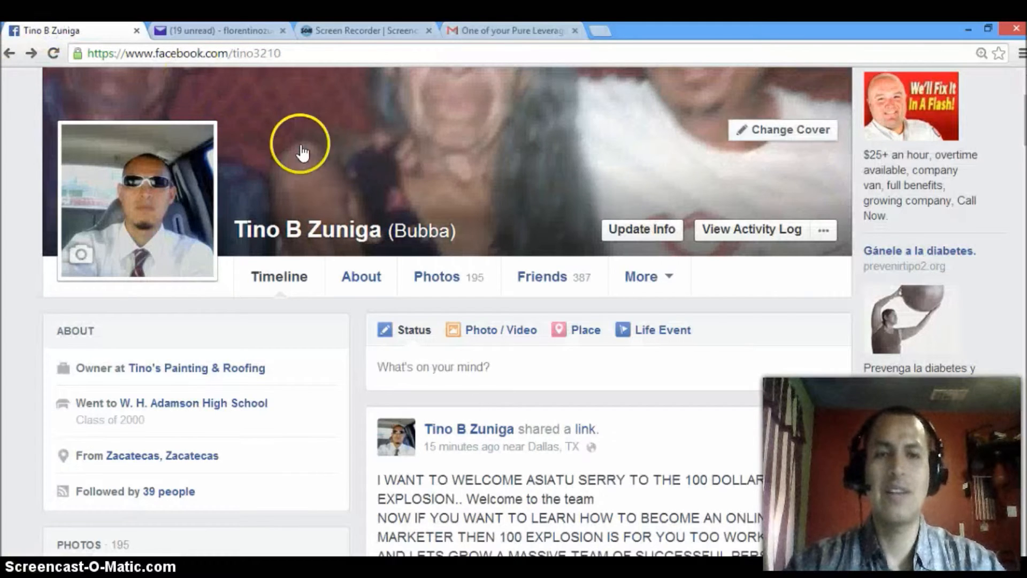
# View the Facebook profile picture full size in the photo viewer.
pyautogui.click(137, 202)
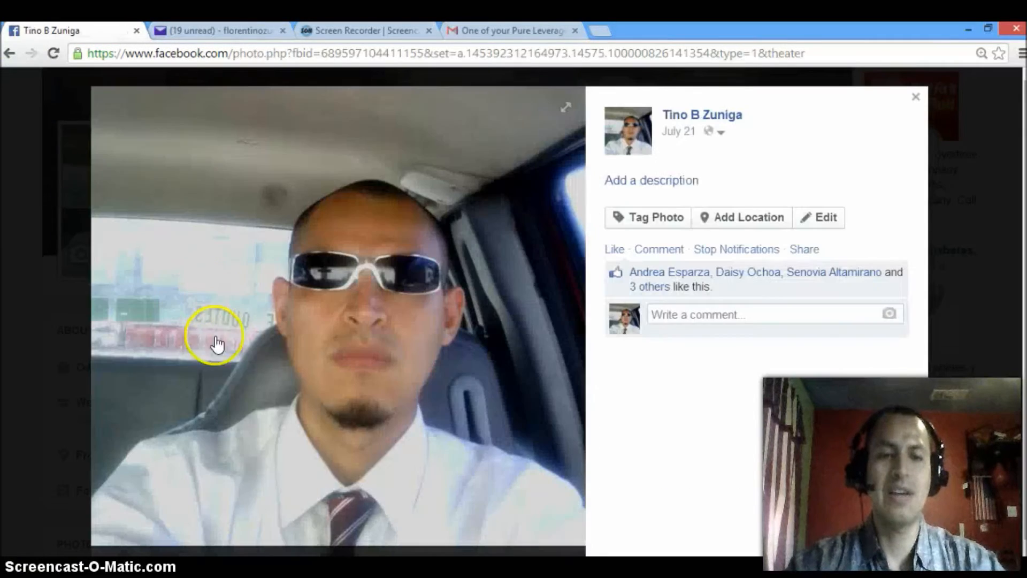